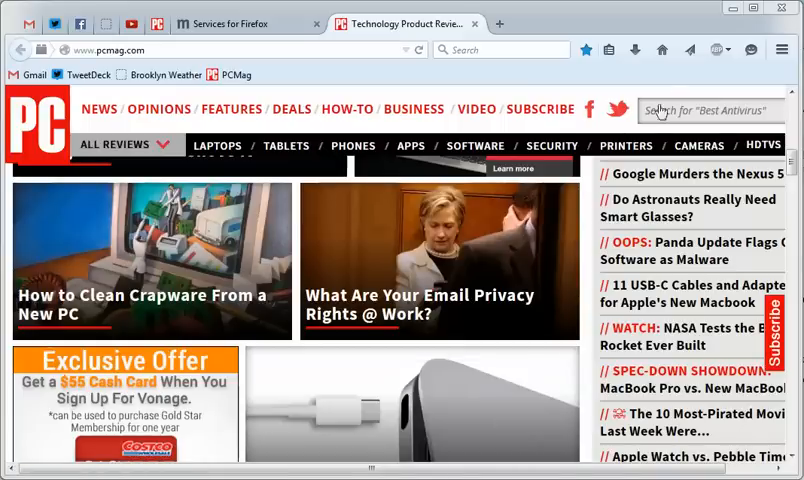
mouse_move(688, 64)
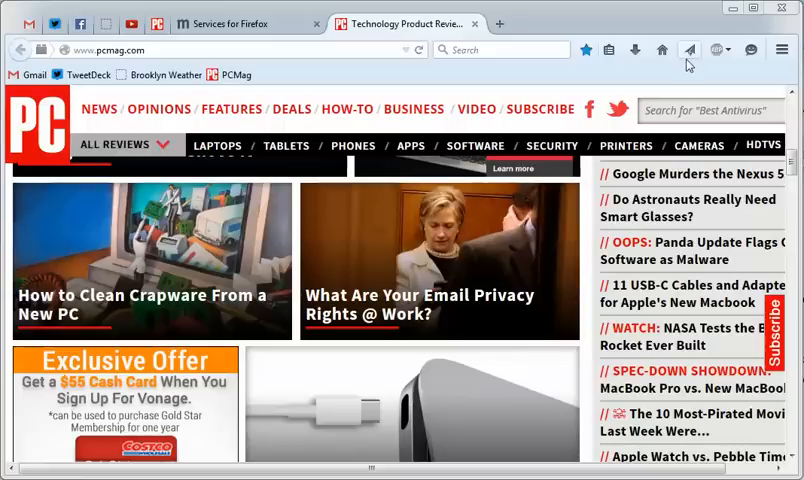
mouse_move(688, 48)
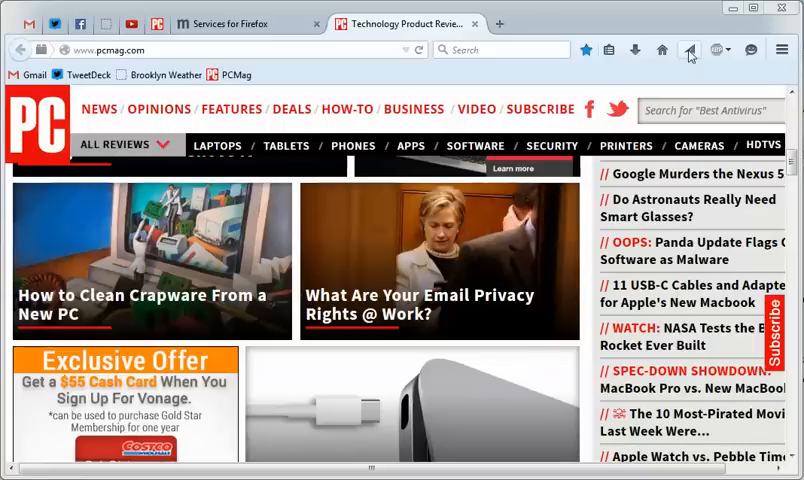
mouse_move(438, 232)
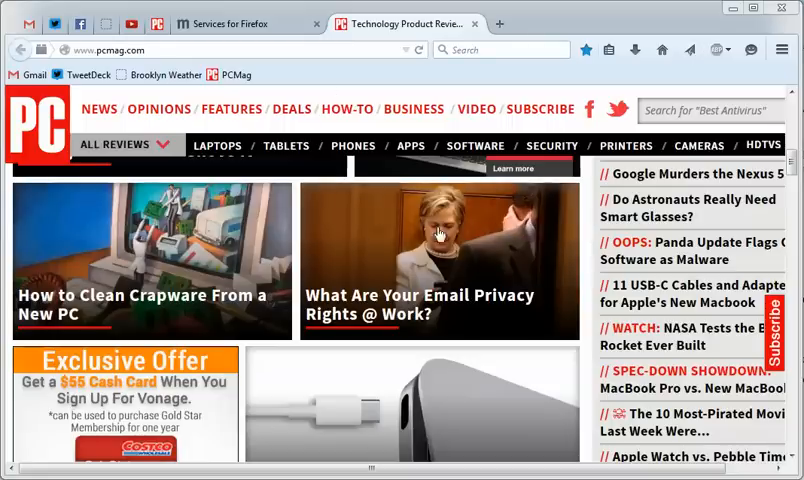
mouse_move(502, 212)
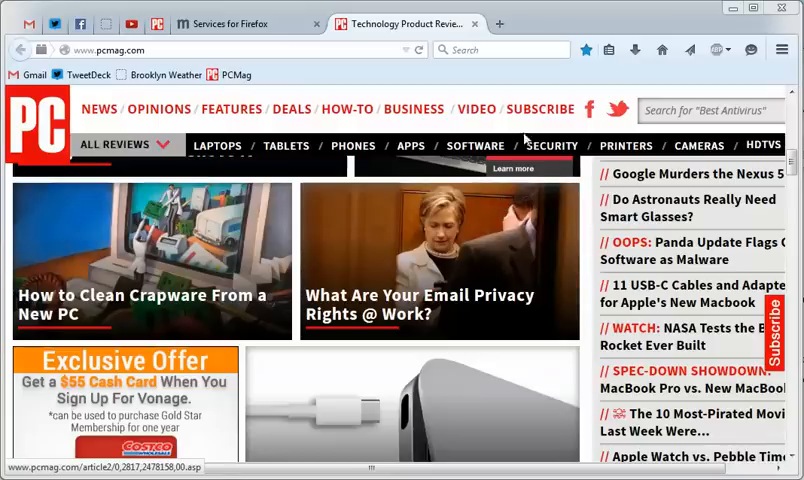
mouse_move(550, 20)
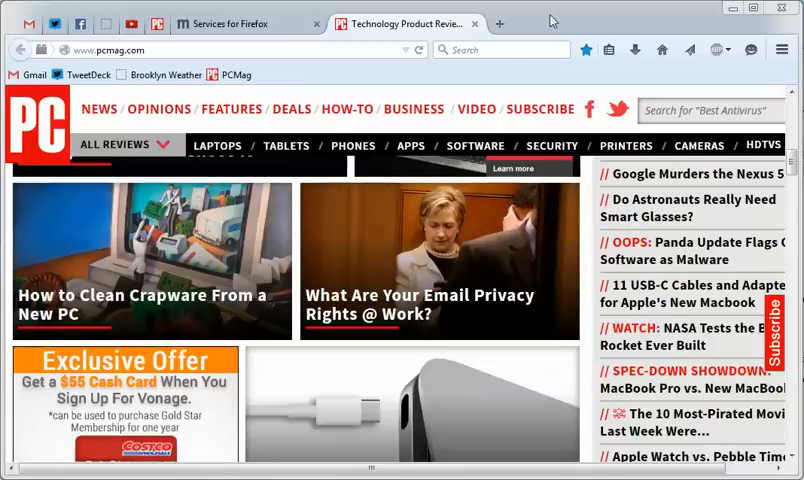
mouse_move(664, 84)
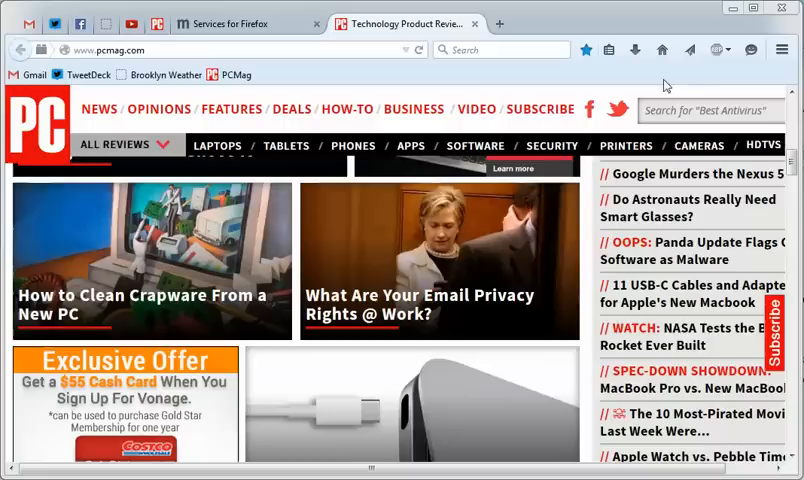
Reach the activations.mozilla.net services directory from the Share panel and browse its featured banner
click(688, 48)
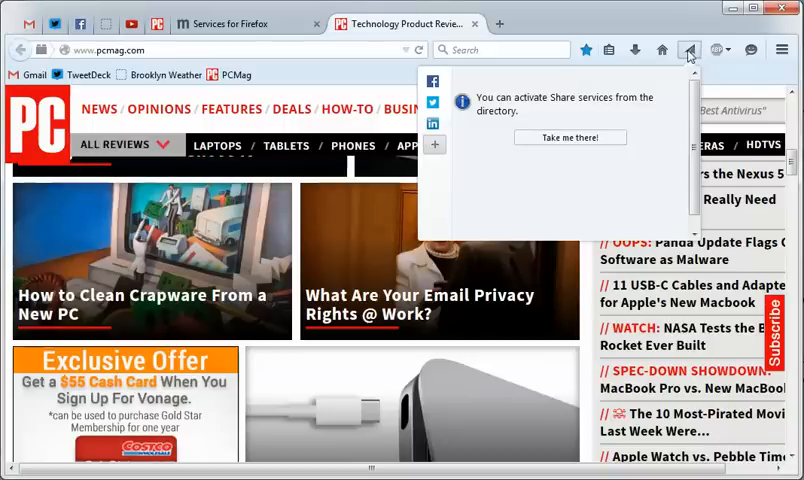
click(570, 136)
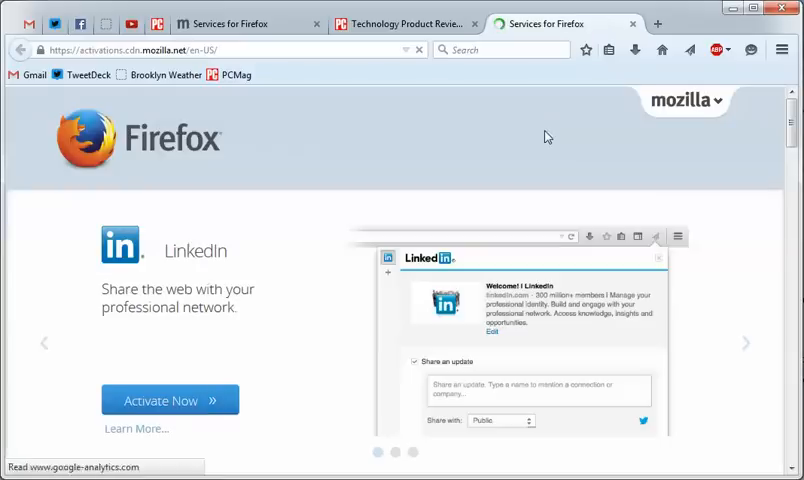
mouse_move(208, 114)
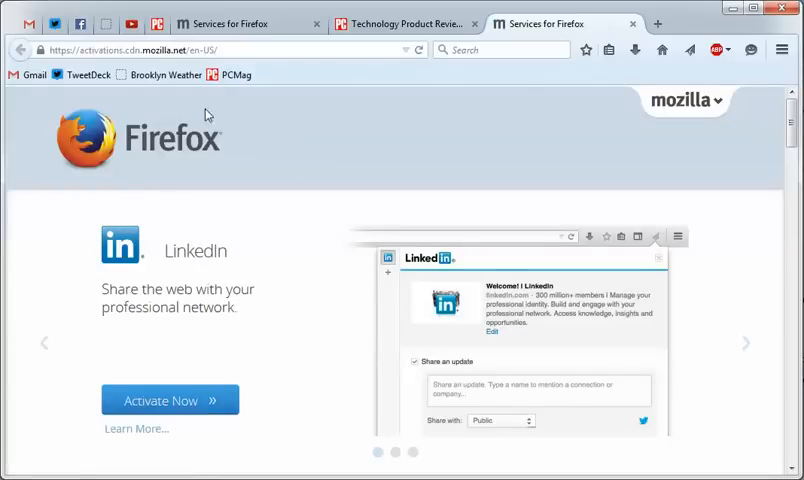
mouse_move(192, 62)
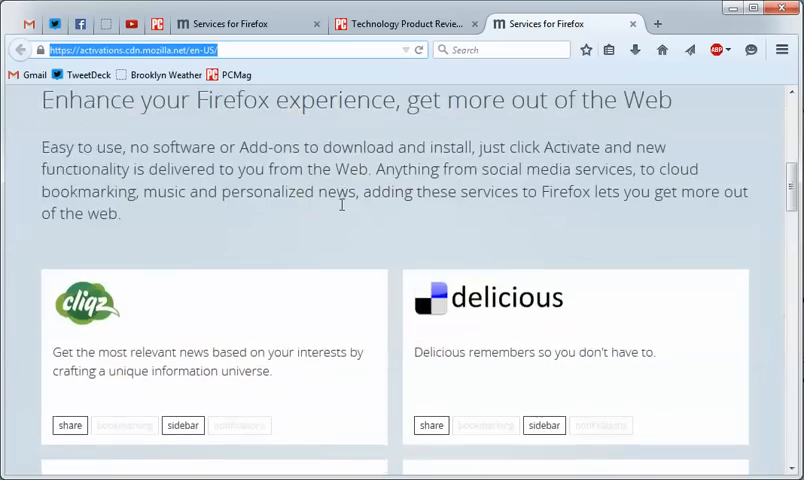
scroll(up, 3)
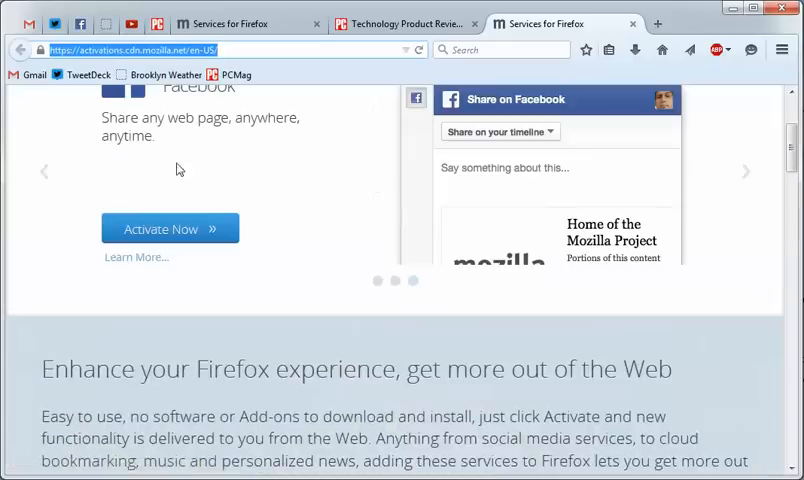
scroll(up, 3)
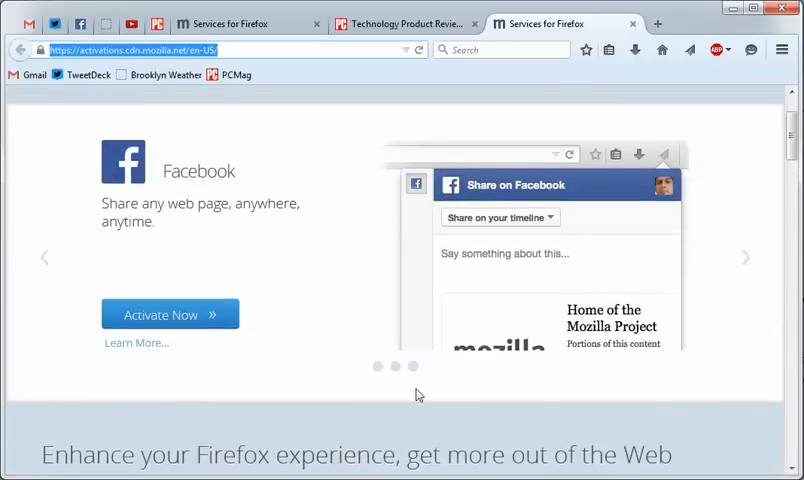
click(396, 366)
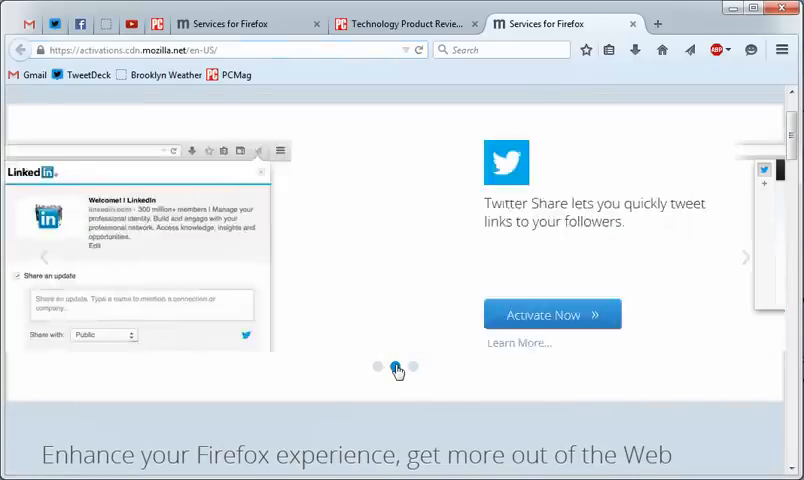
click(412, 366)
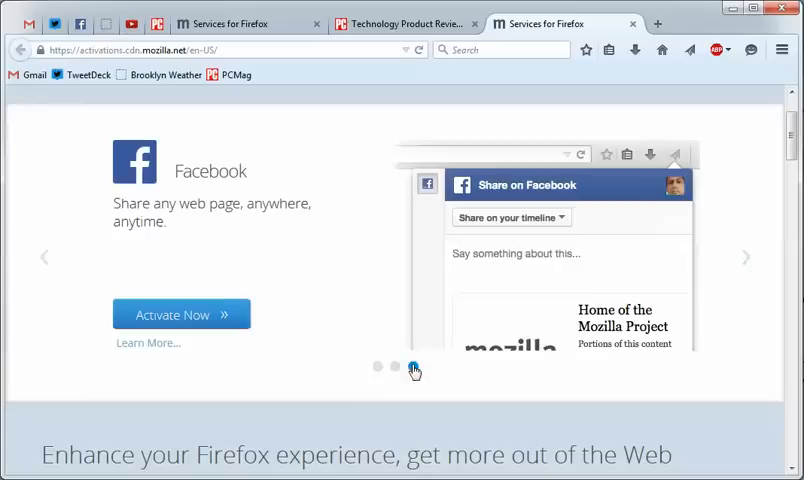
click(412, 368)
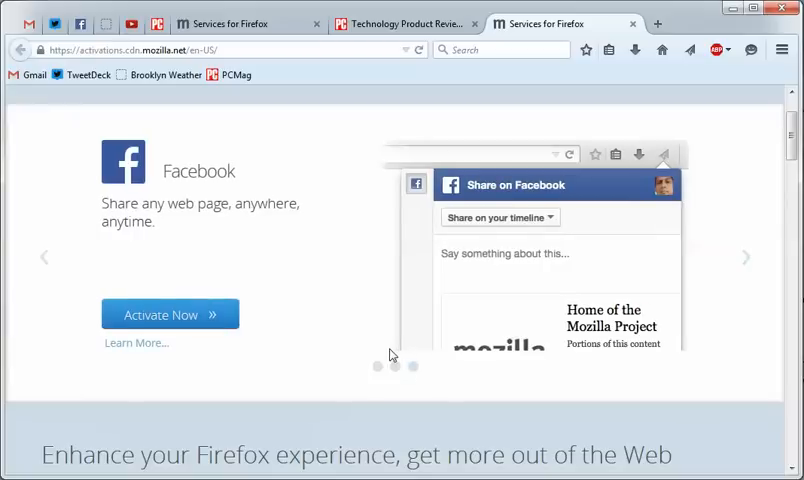
scroll(down, 3)
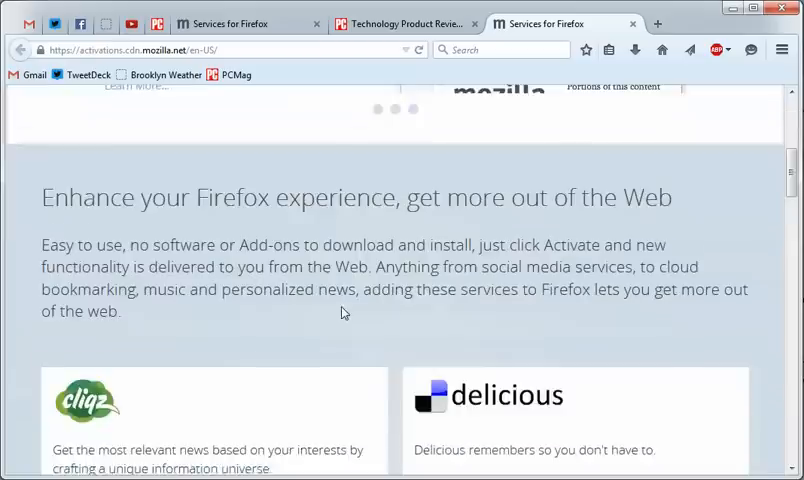
scroll(down, 3)
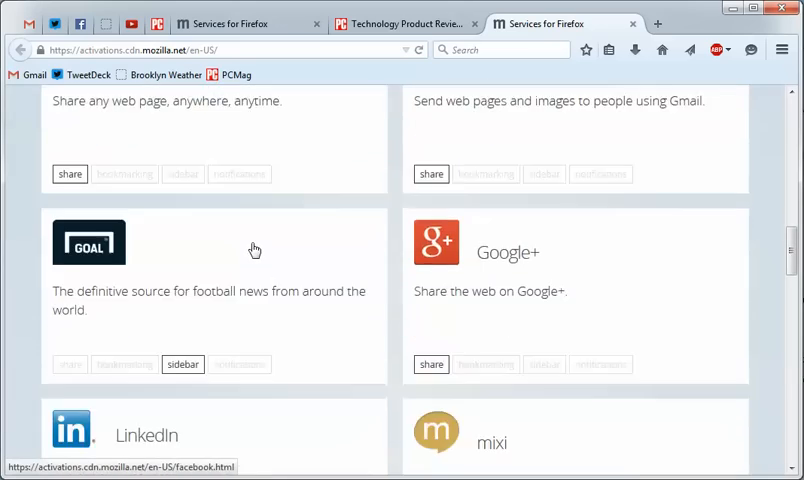
scroll(down, 3)
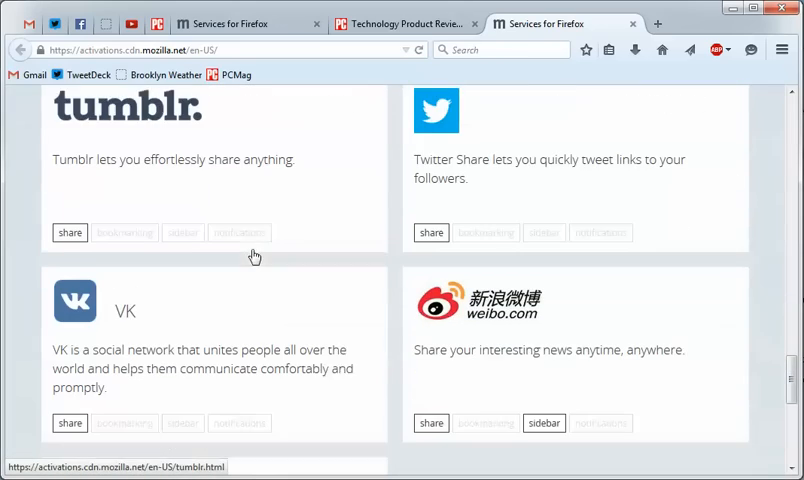
scroll(down, 3)
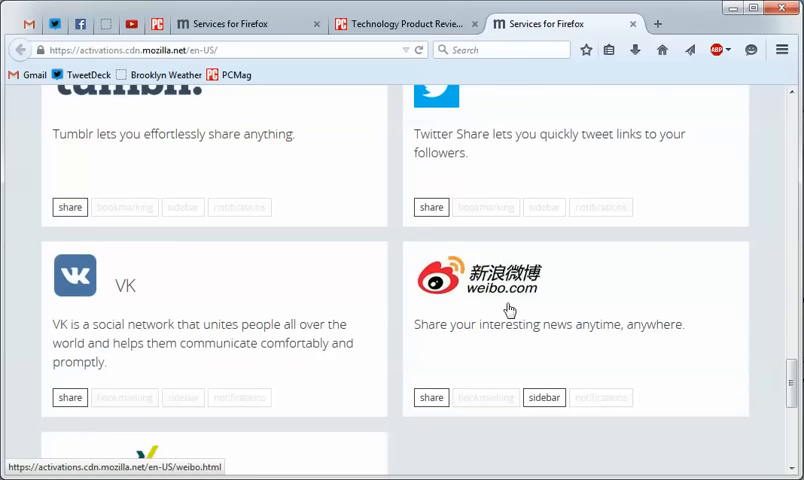
scroll(down, 3)
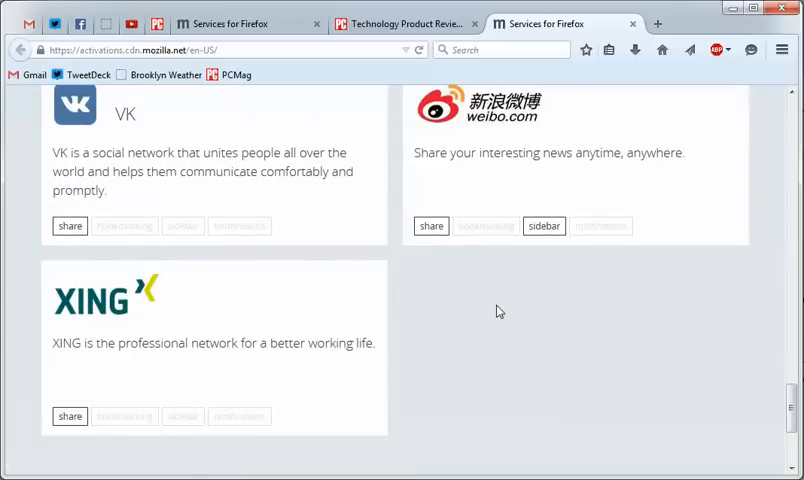
scroll(up, 3)
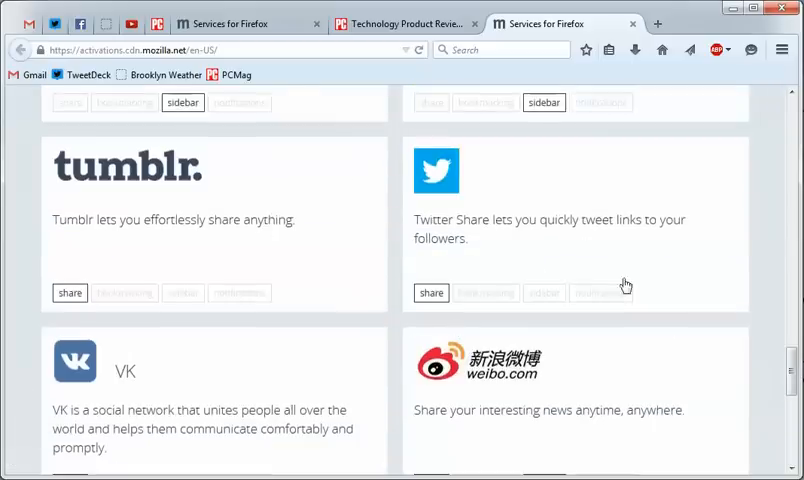
mouse_move(432, 292)
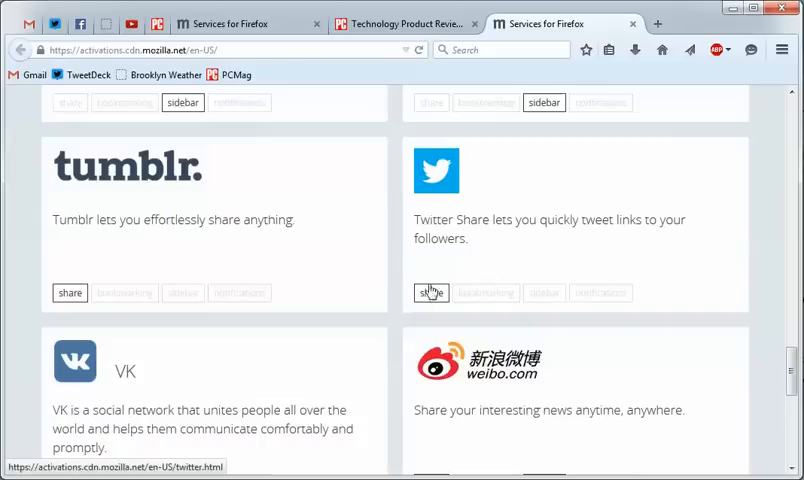
mouse_move(430, 292)
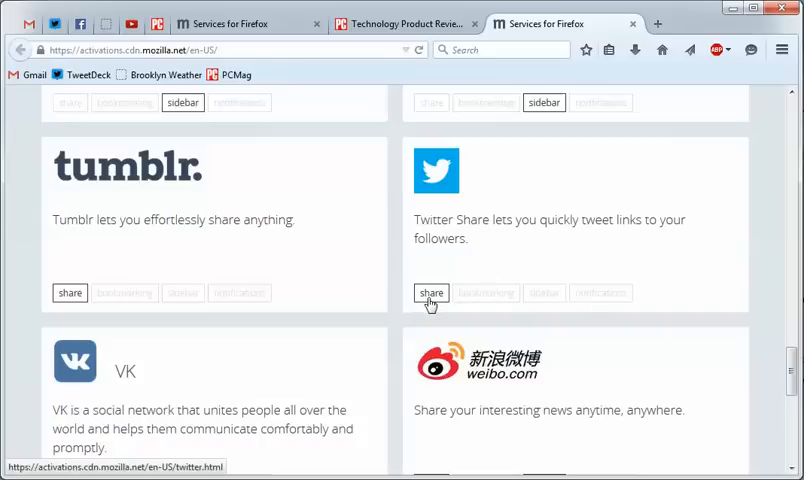
Activate the Twitter share service in Firefox and confirm enabling it
click(432, 292)
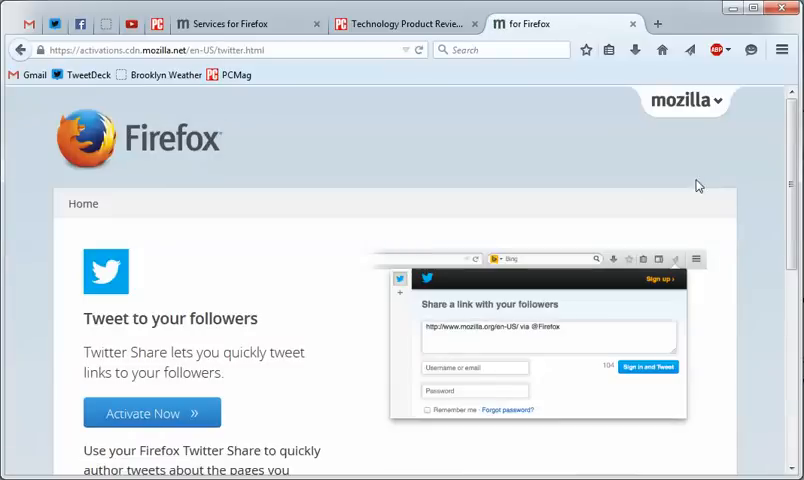
scroll(down, 3)
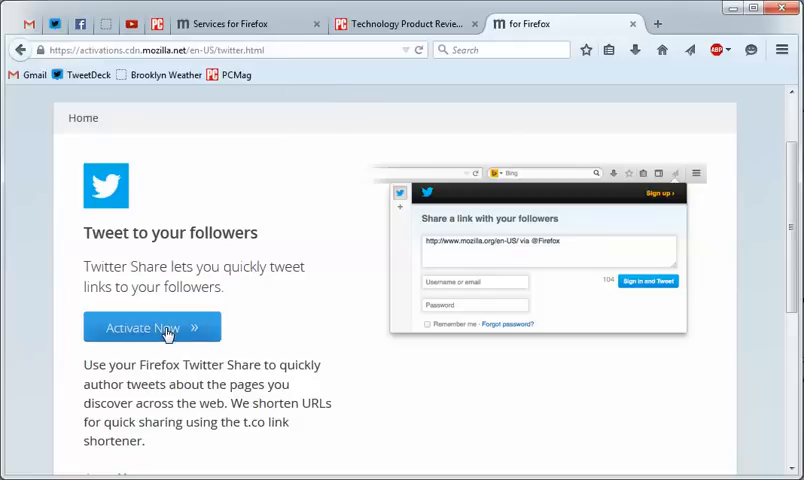
click(152, 328)
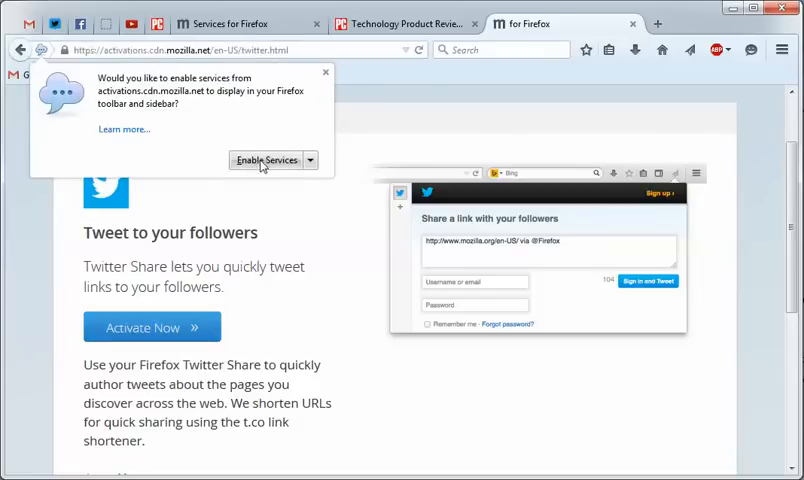
click(264, 160)
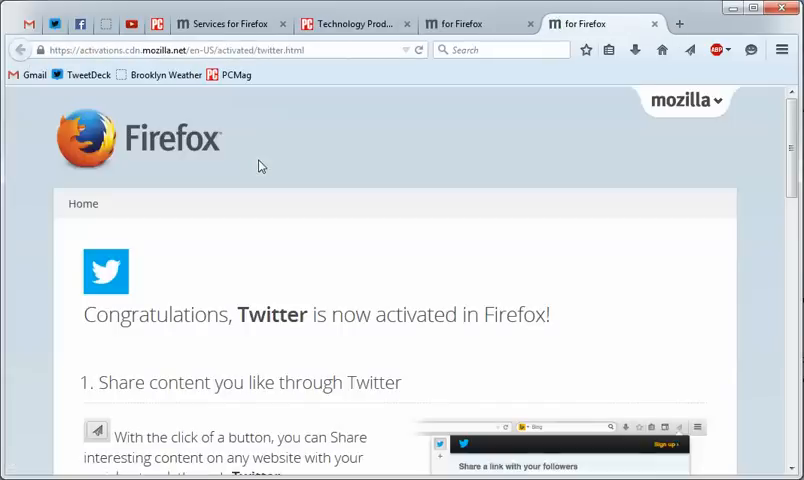
mouse_move(264, 180)
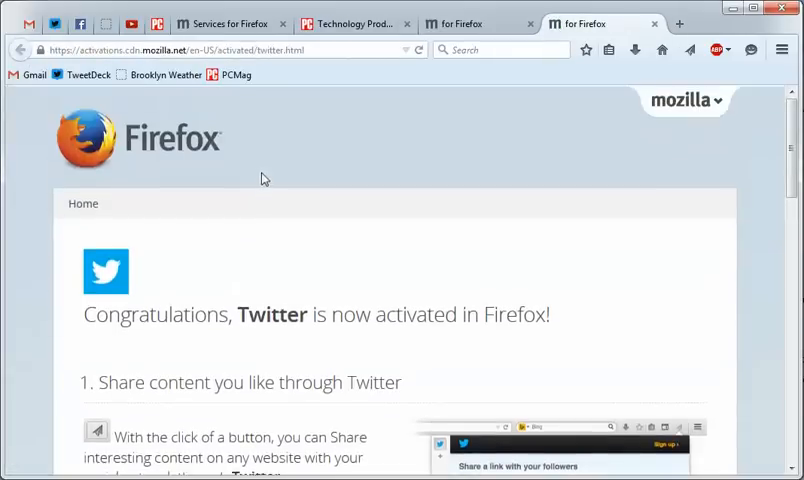
mouse_move(518, 188)
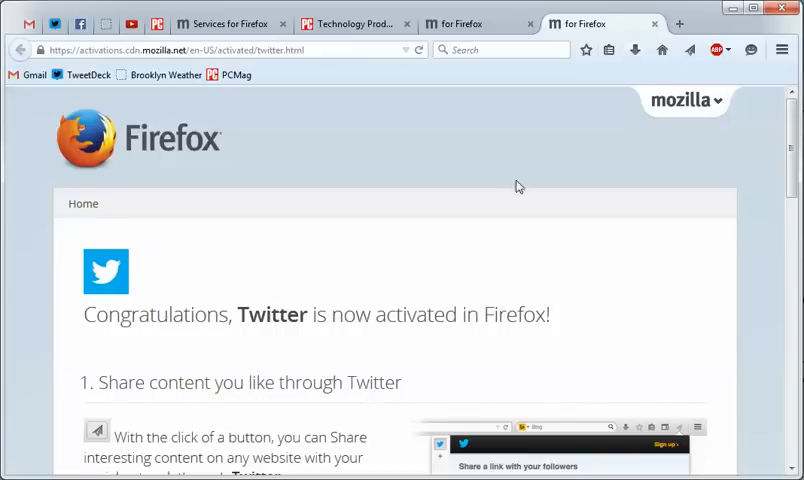
mouse_move(416, 168)
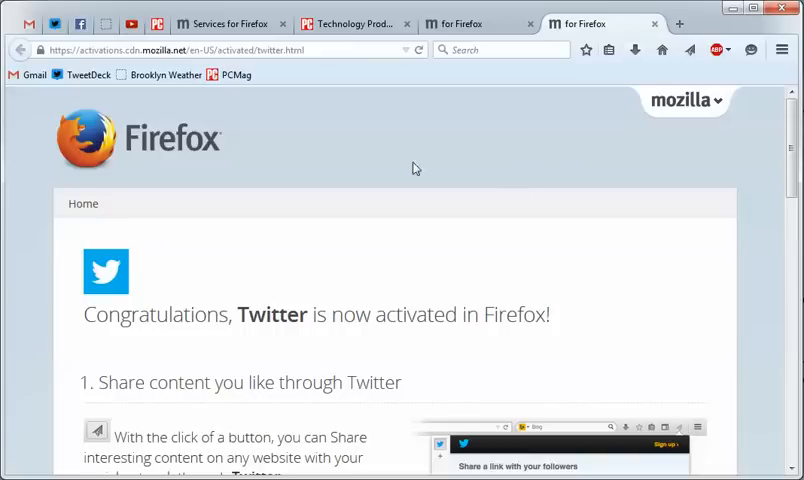
mouse_move(54, 24)
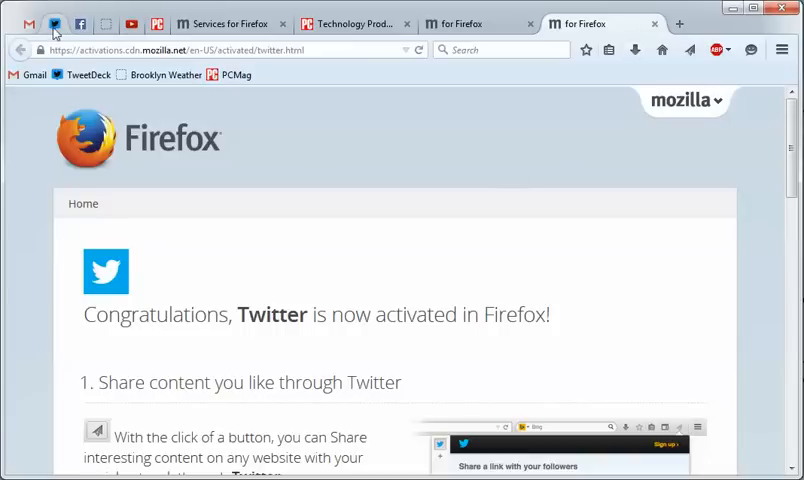
mouse_move(716, 160)
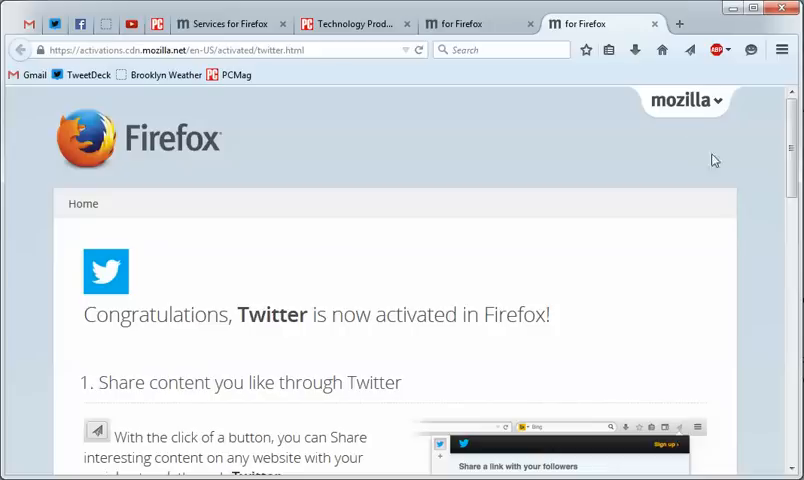
mouse_move(474, 48)
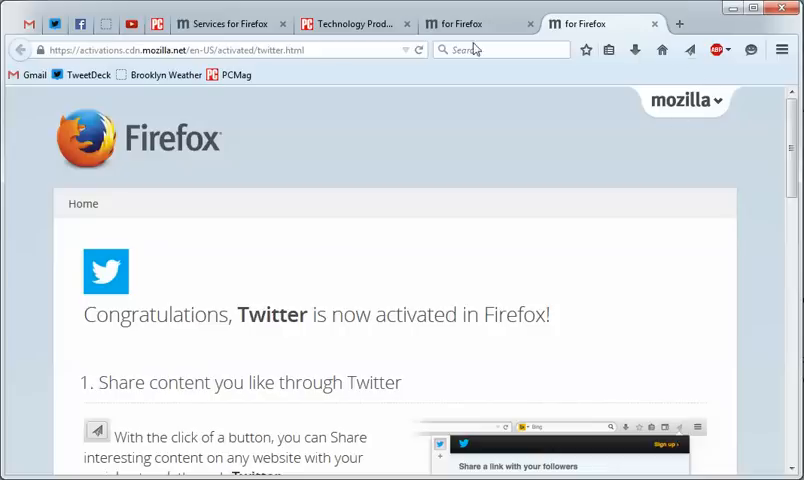
Navigate to pcmag.com from the address bar
click(200, 48)
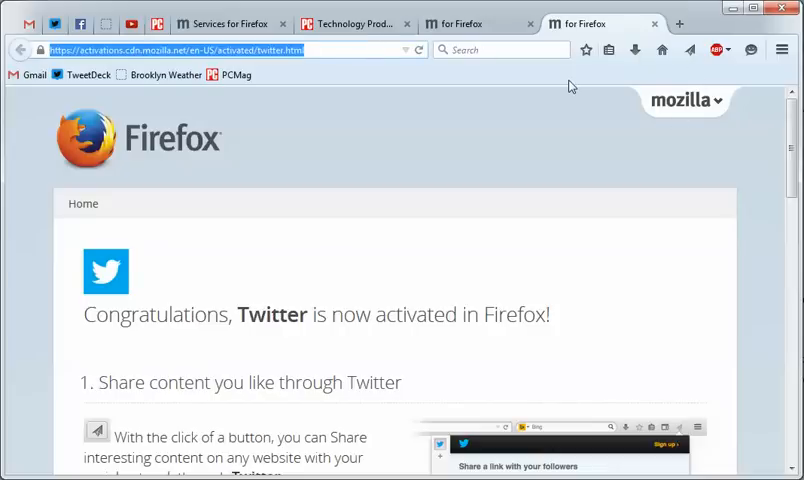
click(600, 24)
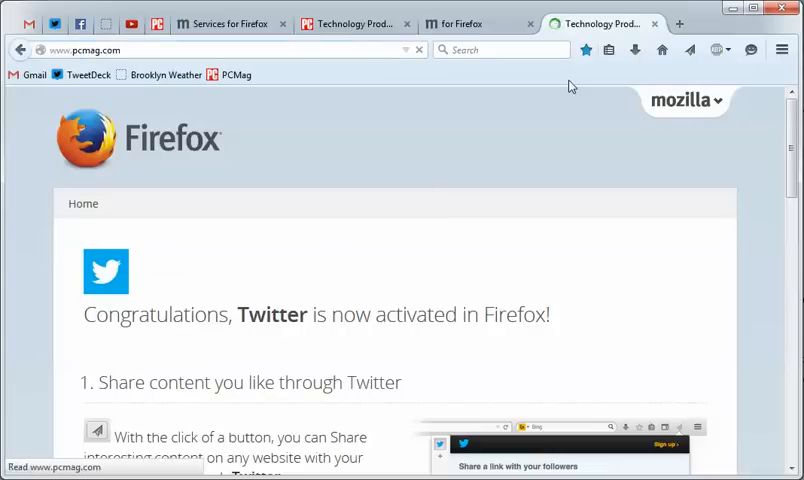
Share the PCMag homepage link to Twitter followers as a tweet via the Share button
click(234, 74)
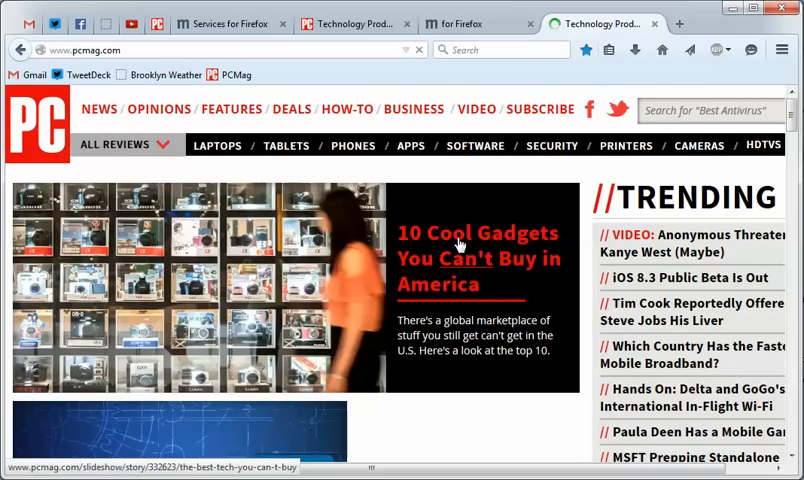
scroll(down, 3)
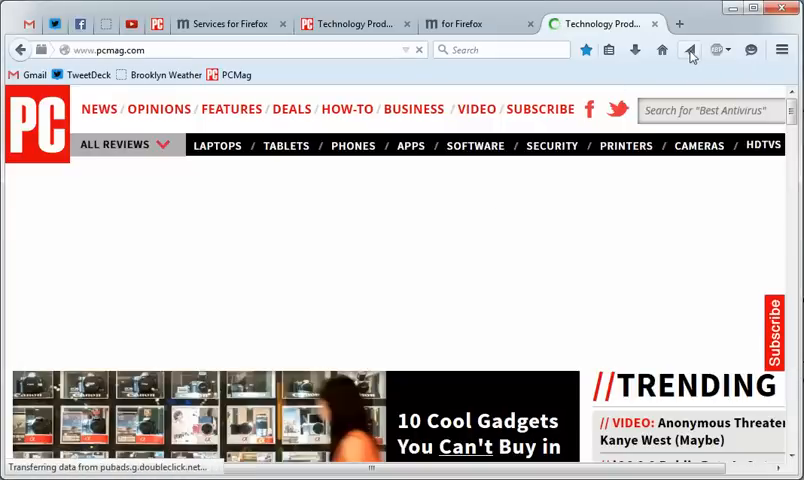
click(692, 50)
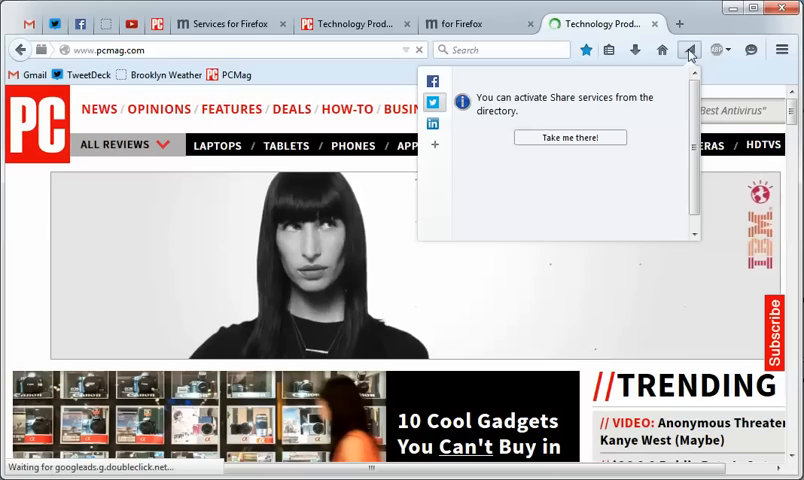
click(432, 102)
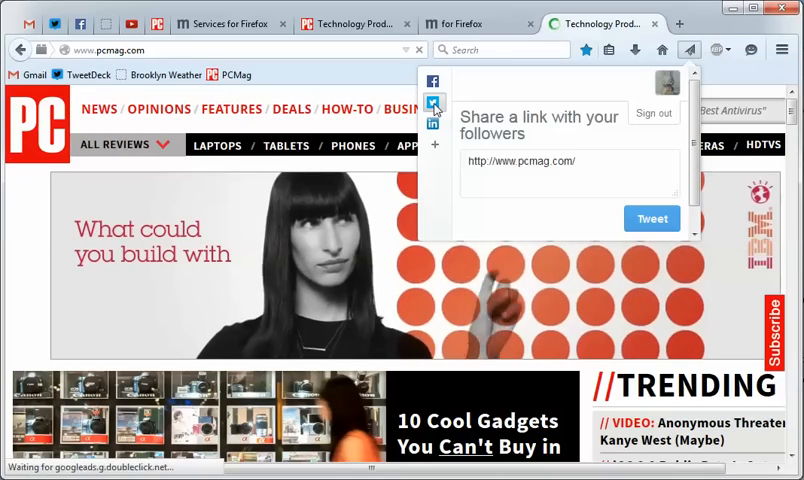
click(432, 100)
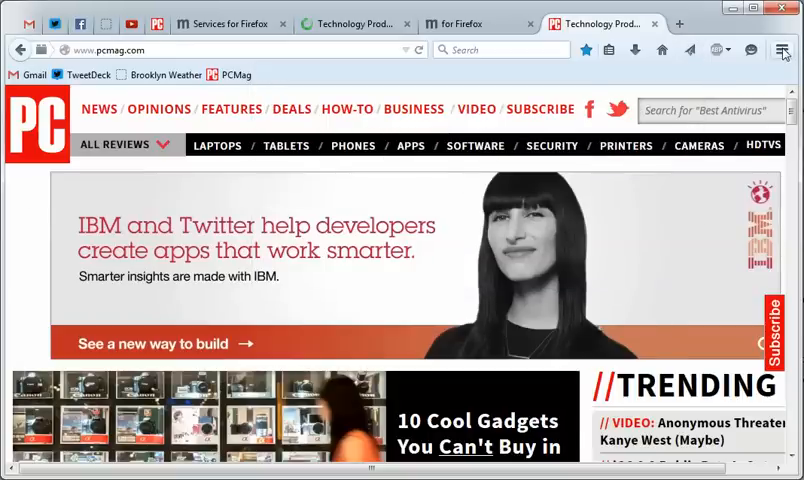
Remove the LinkedIn service from the Add-ons manager's installed Services list
click(782, 48)
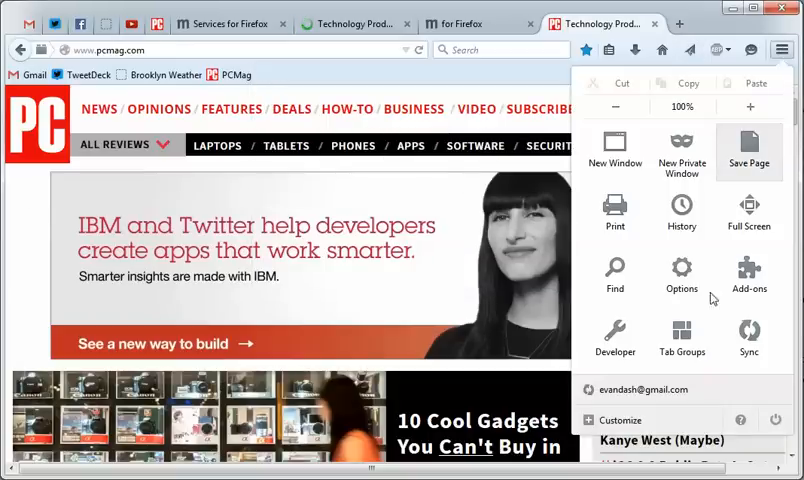
click(748, 276)
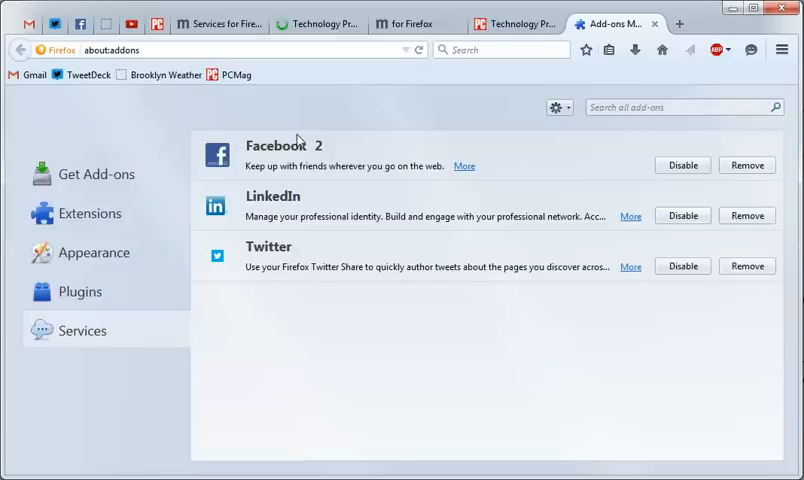
mouse_move(252, 352)
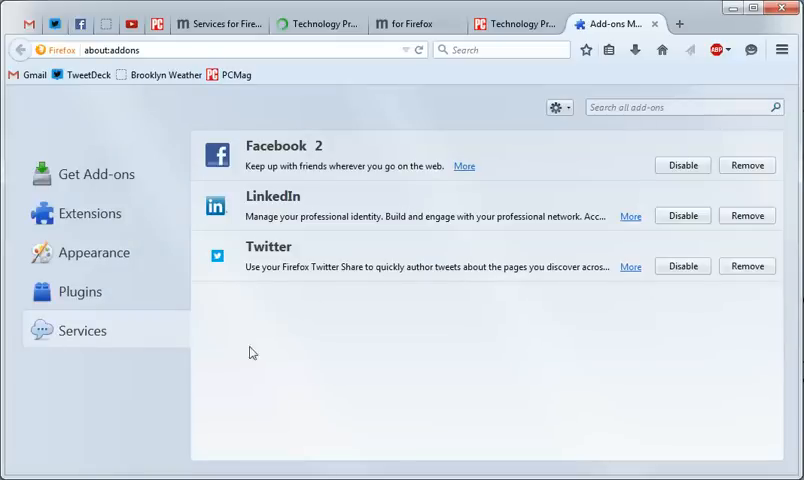
mouse_move(344, 138)
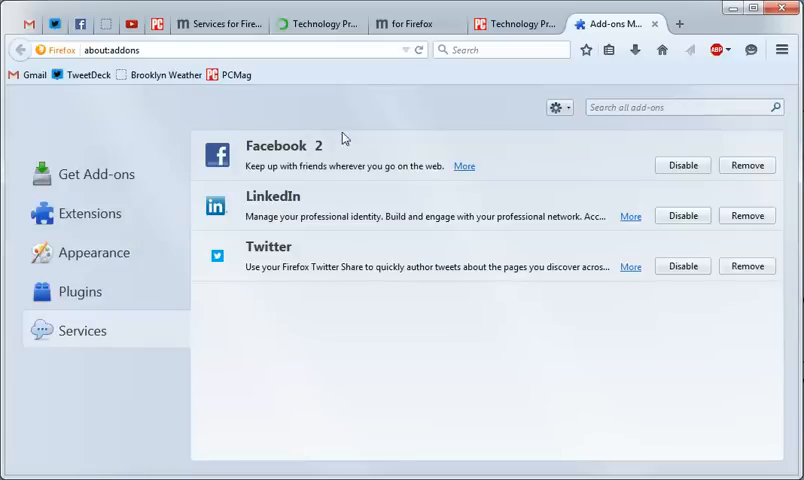
mouse_move(708, 148)
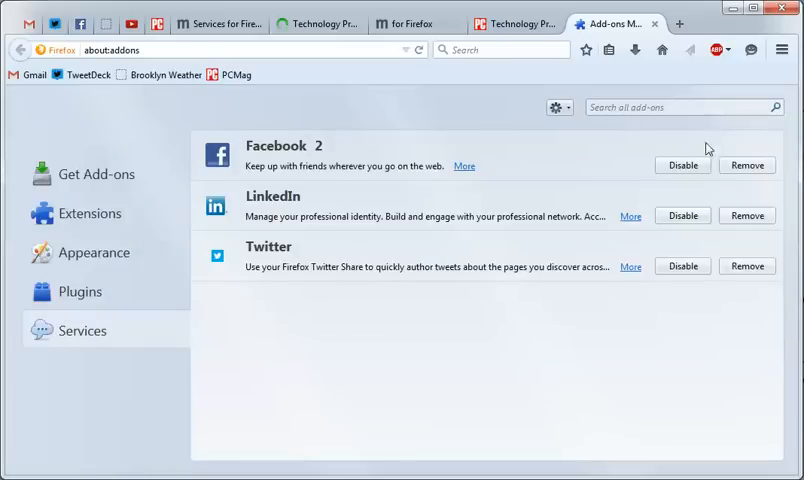
mouse_move(378, 242)
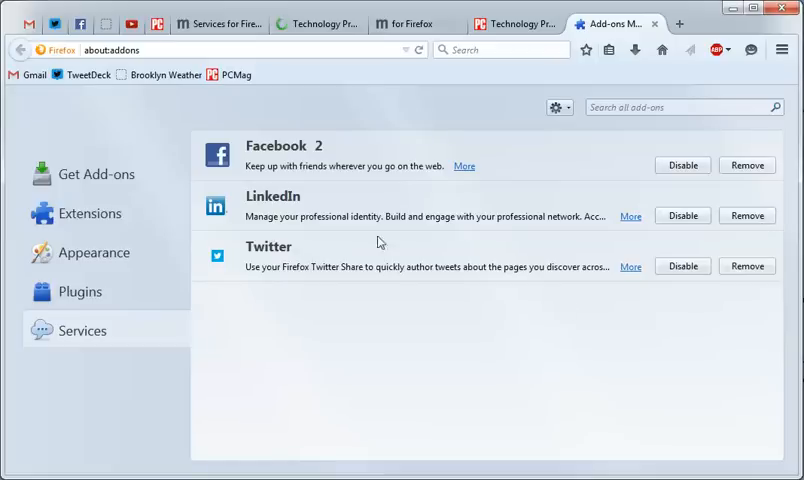
mouse_move(250, 272)
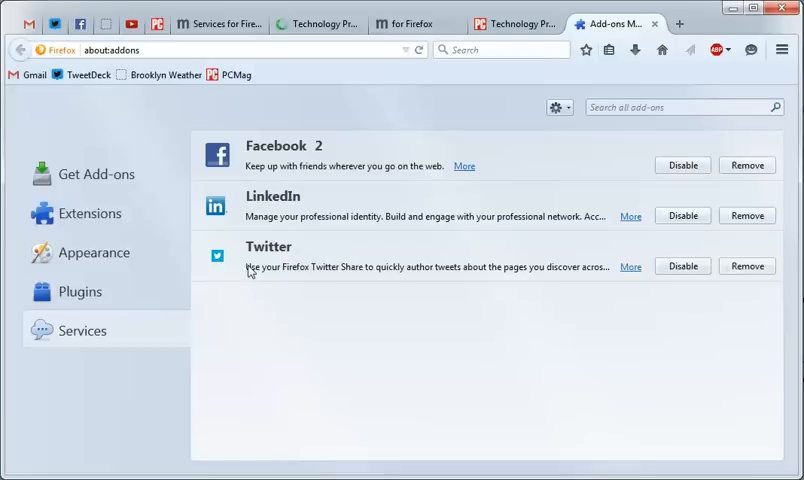
mouse_move(592, 210)
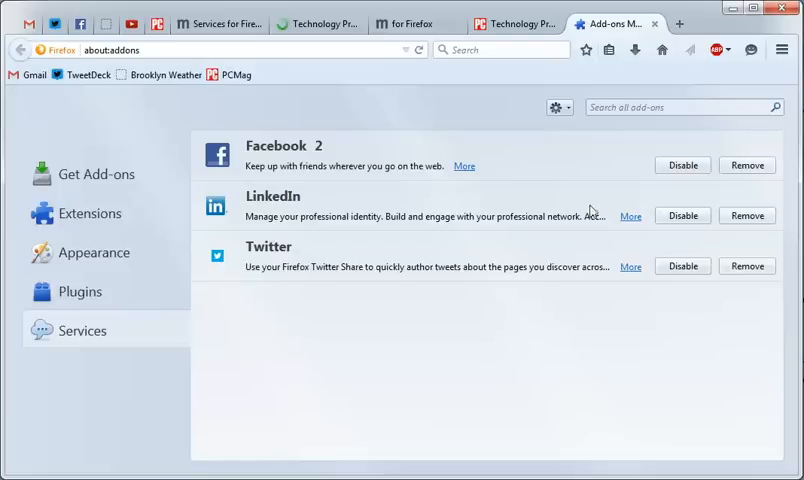
mouse_move(752, 228)
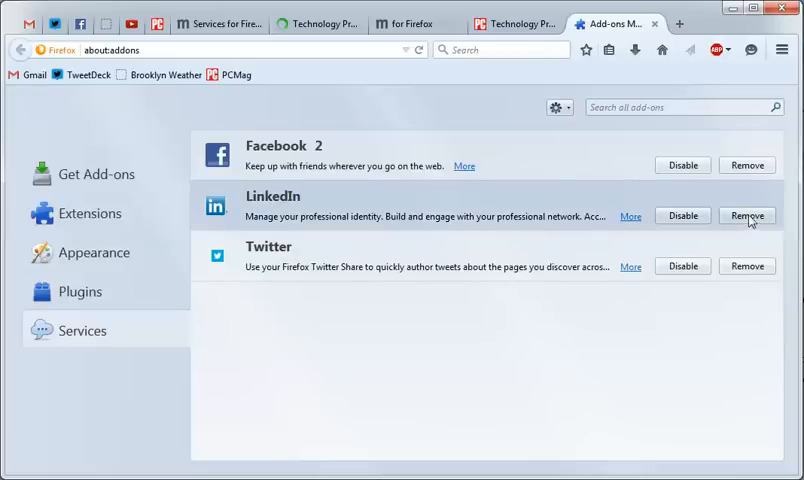
click(746, 216)
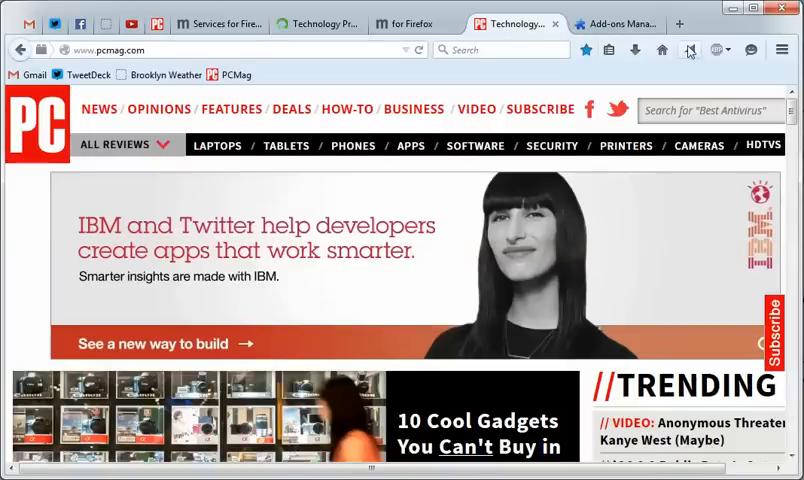
Reopen the Twitter share prompt for pcmag.com with the tweet text ready to edit
scroll(down, 3)
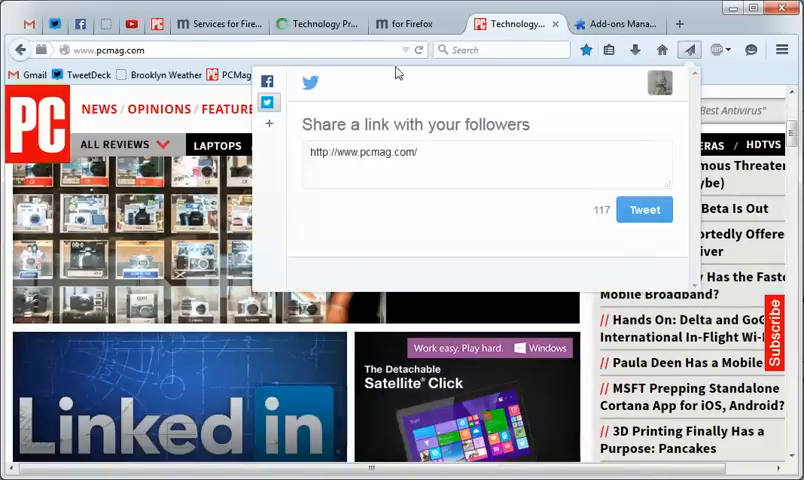
click(488, 166)
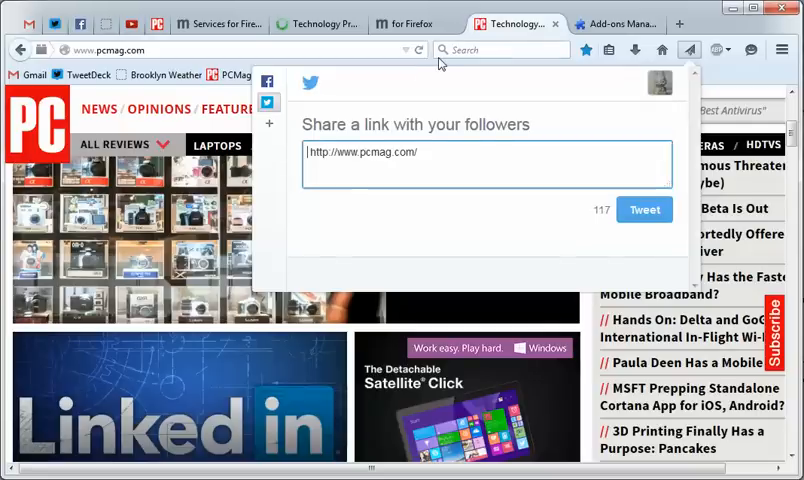
mouse_move(430, 62)
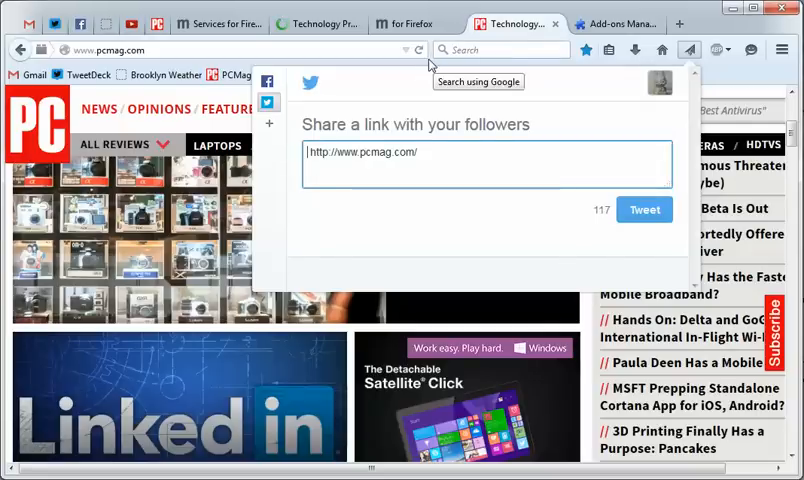
mouse_move(424, 64)
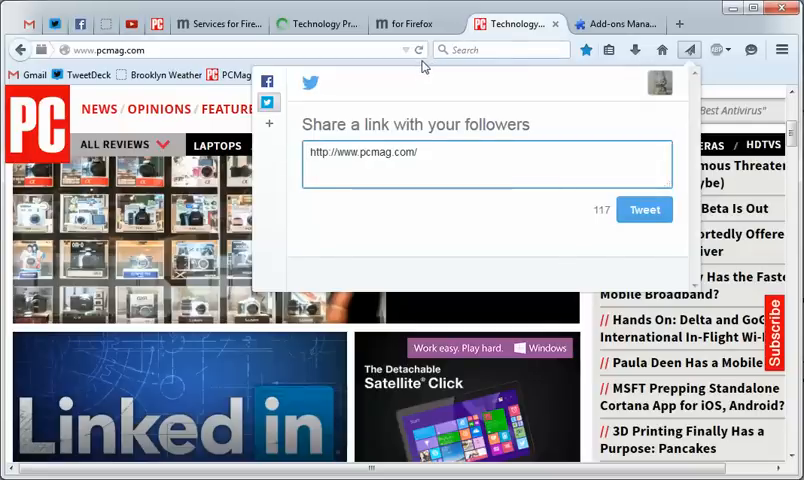